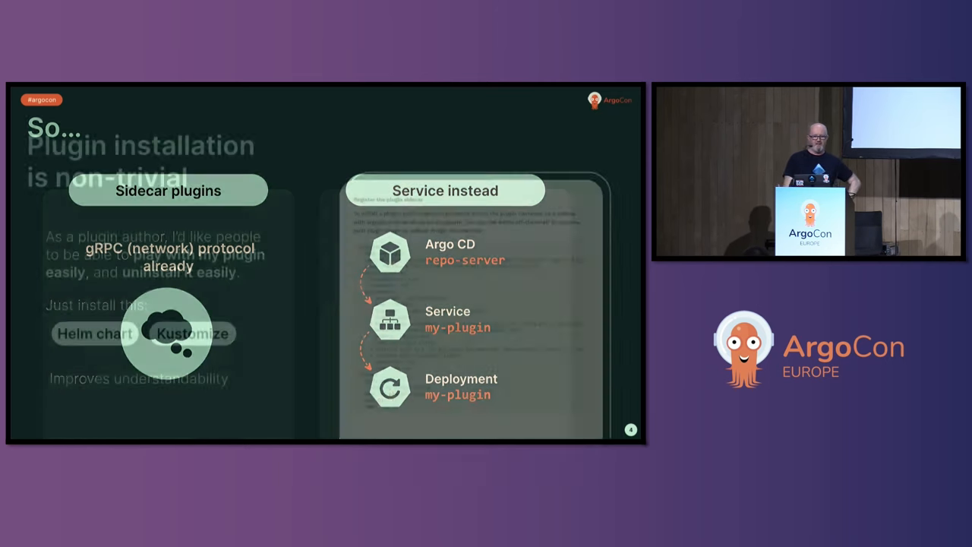
Advance the slides to 'argocd-lovely-plugin' on Helm + Kustomize origins and unix-pipe transformations.
key(Right)
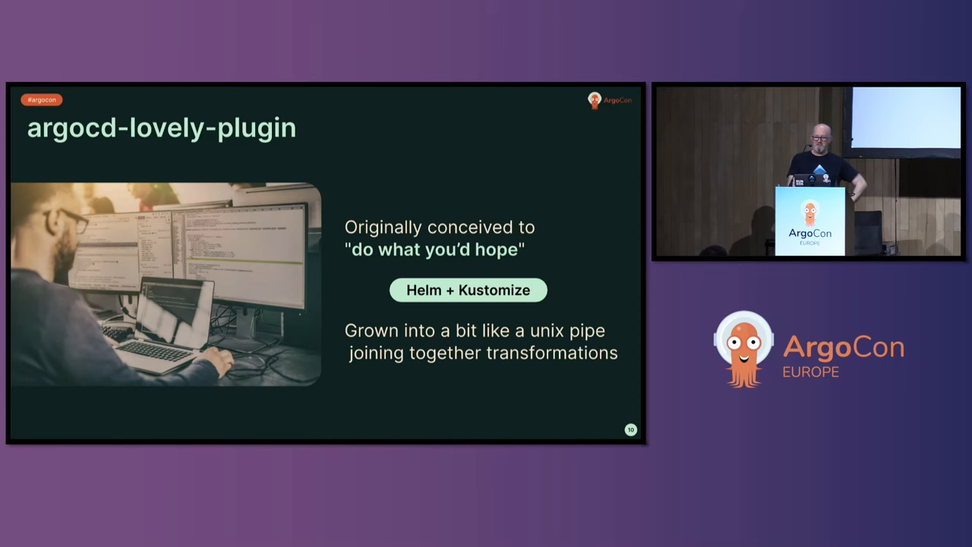
key(Right)
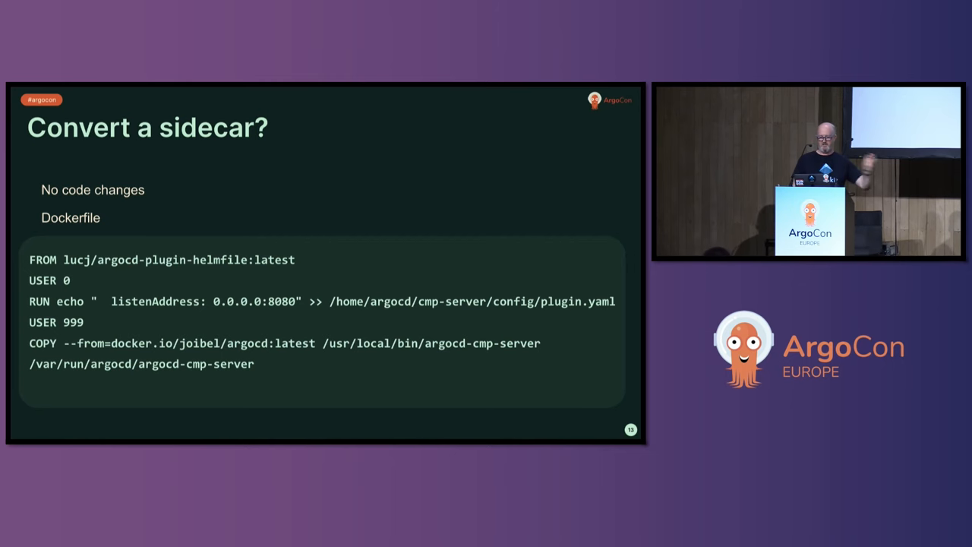
Move past the 'Convert a sidecar?' Dockerfile slide to slide 14, 'Where next?'.
key(right)
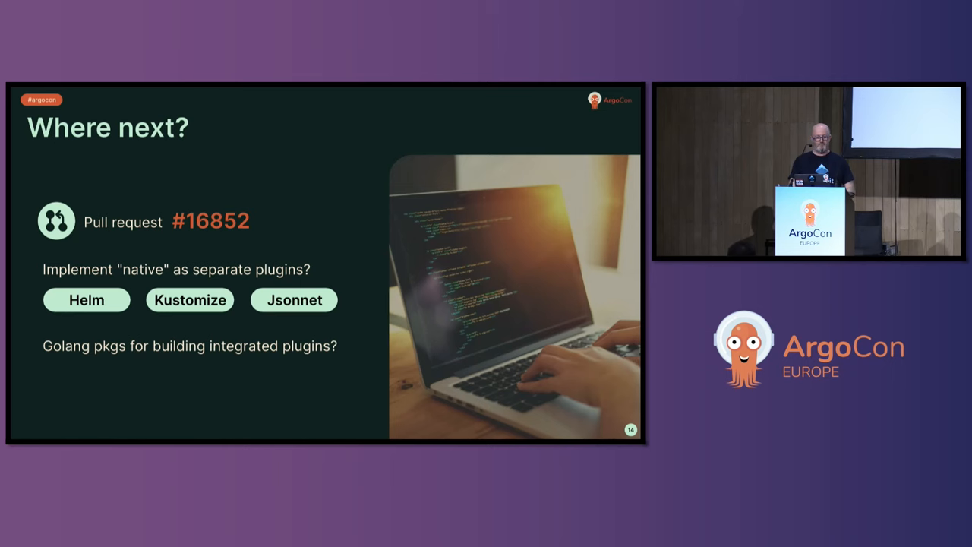
Finish 'Where next?' on PR #16852 and show slide 15, 'About Pipekit'.
key(right)
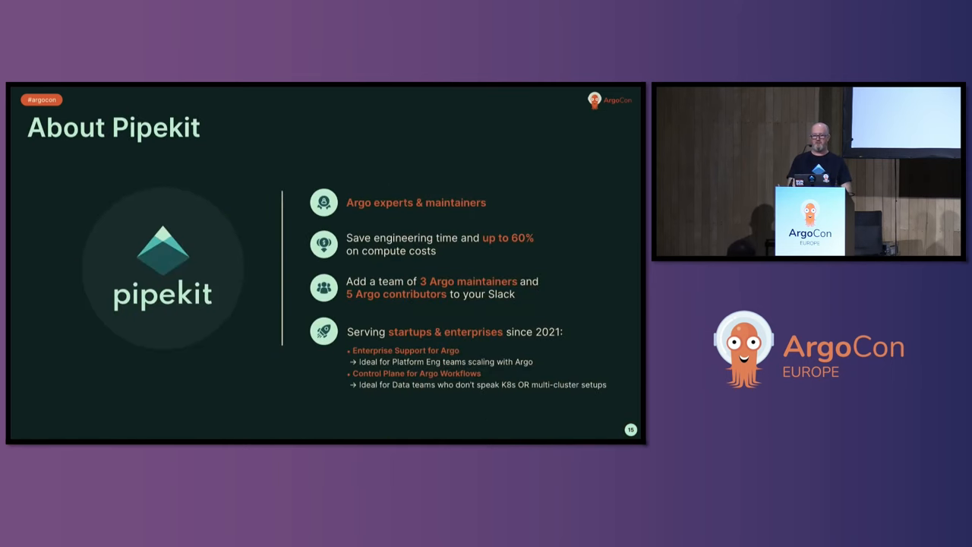
Show slide 16 with Pipekit's booth E34, office hours and QR code.
key(right)
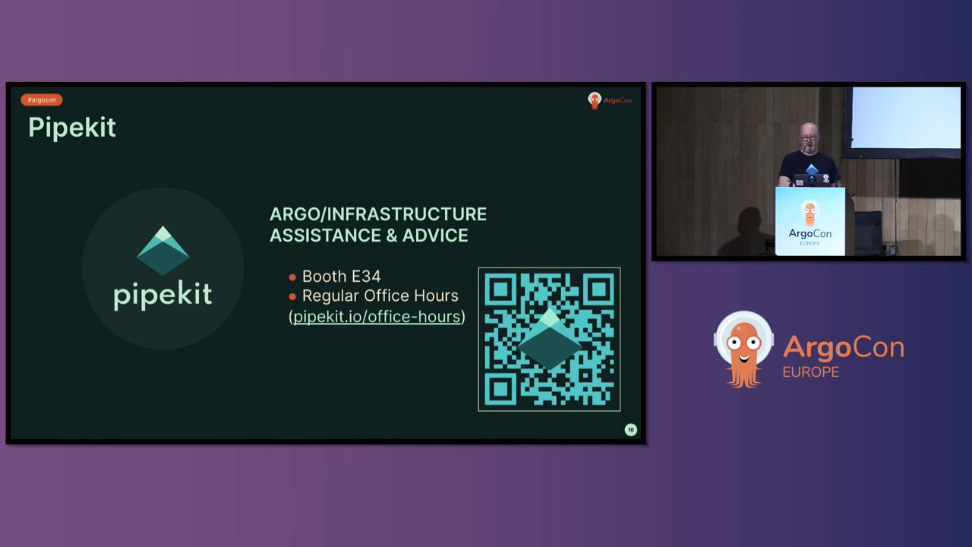